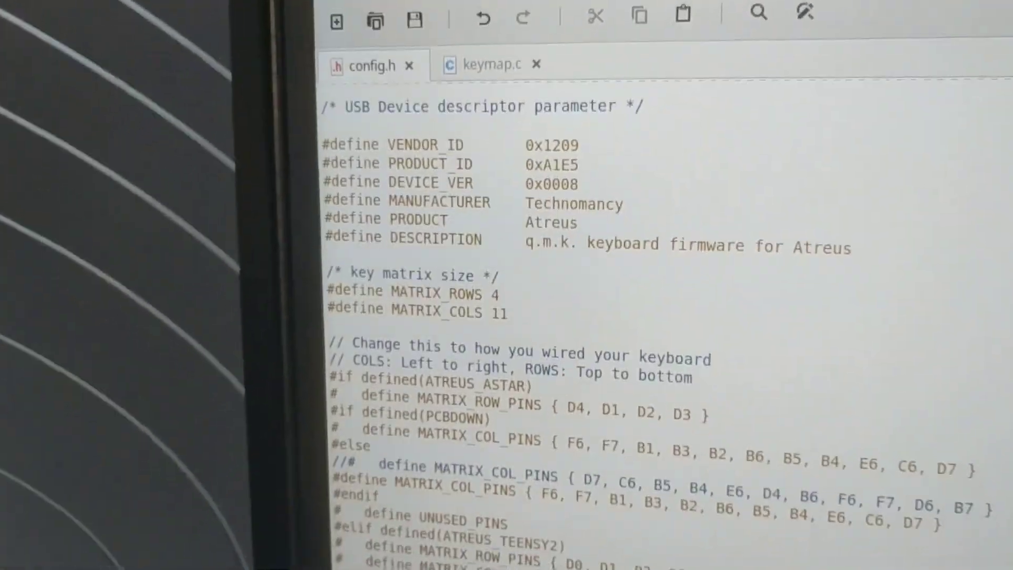
# - Switch to keymap.c and bring the layer names and keymap layout into view
pyautogui.click(484, 64)
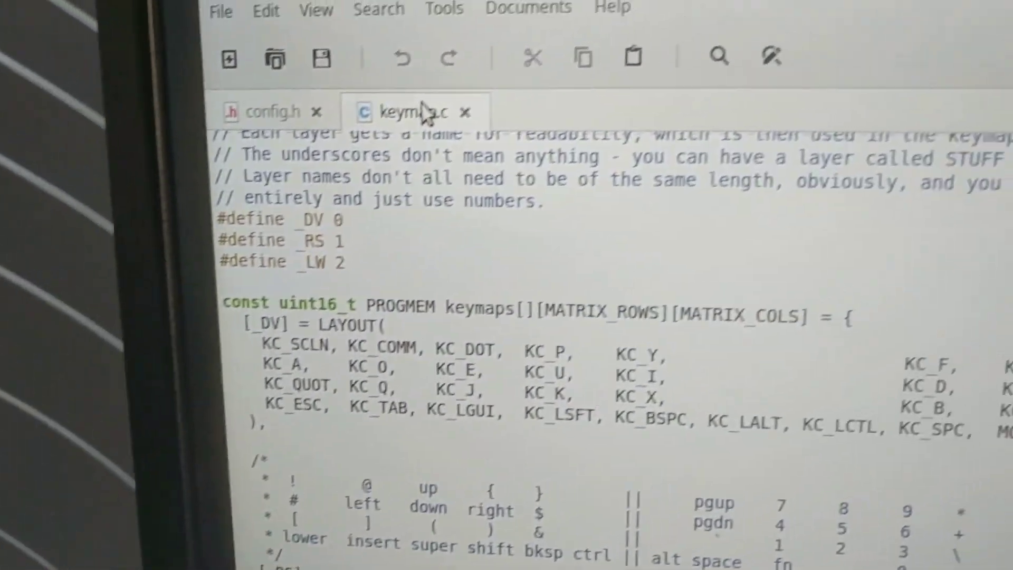
pyautogui.scroll(-3)
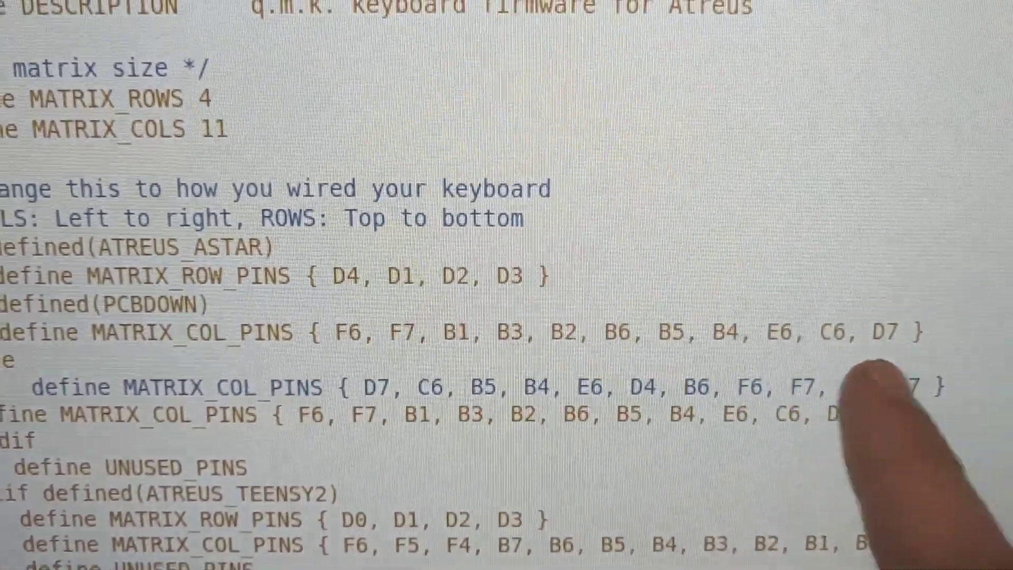
# - Scroll config.h to the MATRIX_ROW_PINS and MATRIX_COL_PINS definitions
pyautogui.scroll(-3)
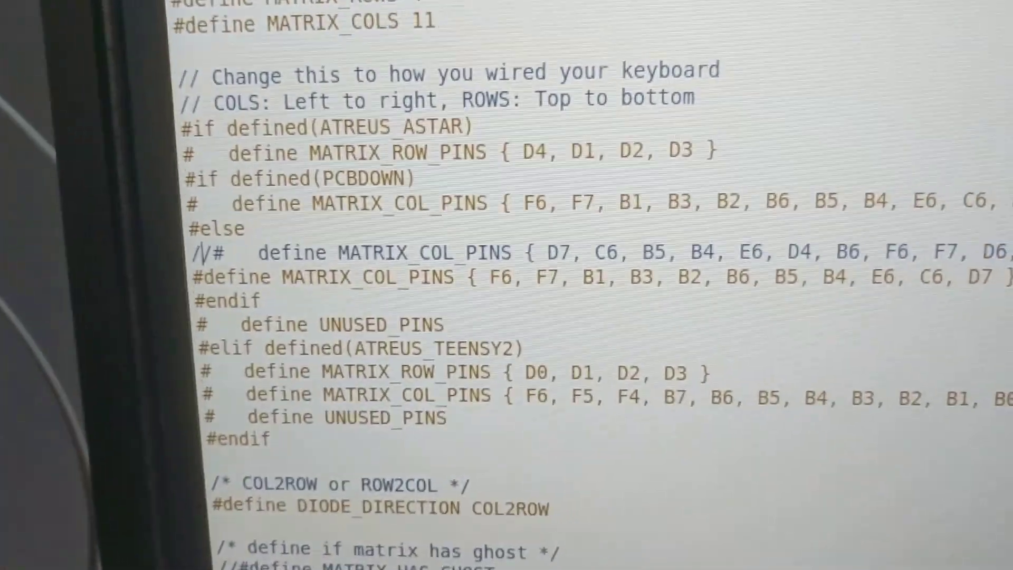